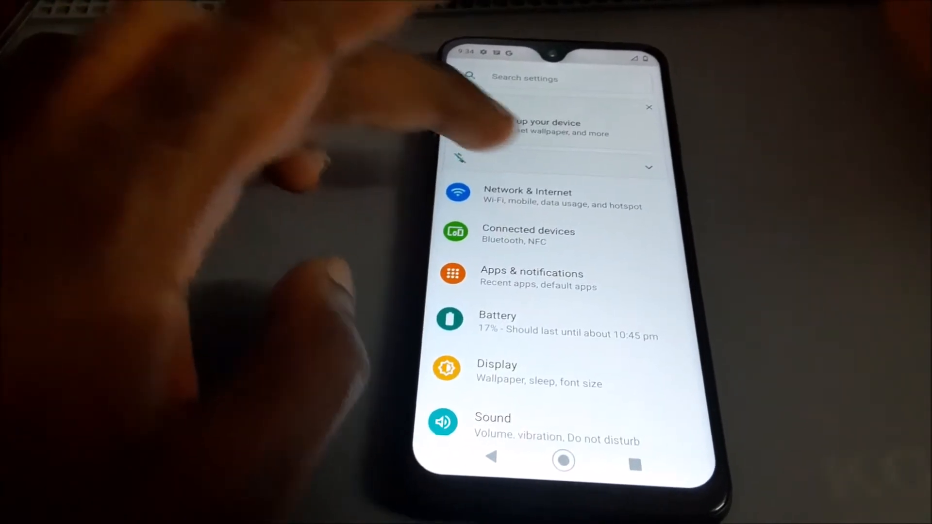
Step: Go to Network & Internet and into the FLOW mobile network settings
{"action": "left_click", "coordinate": [527, 198]}
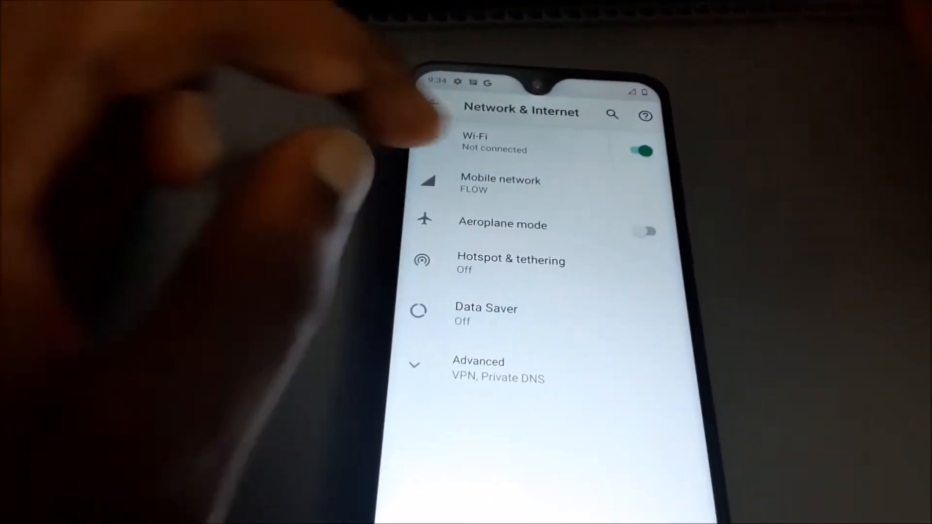
{"action": "left_click", "coordinate": [499, 184]}
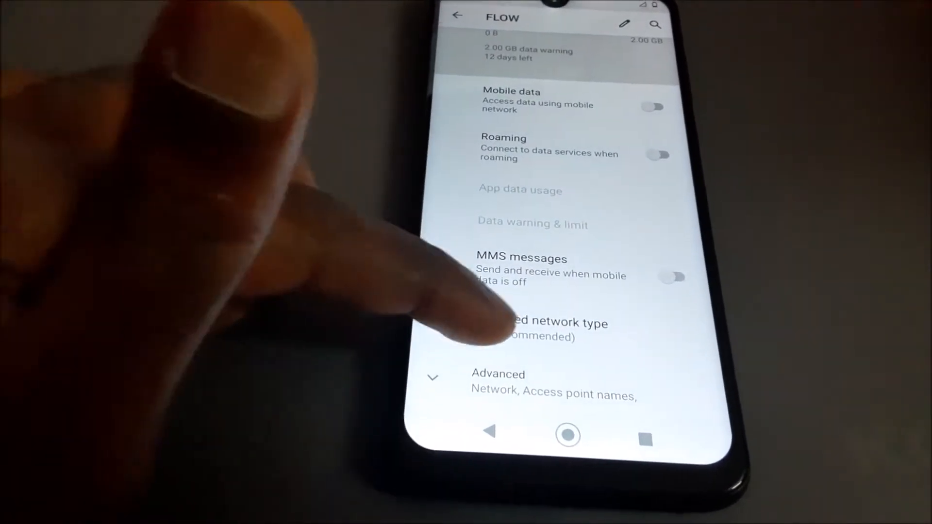
Step: Set preferred network type to 2G and switch to manual network selection
{"action": "left_click", "coordinate": [535, 330]}
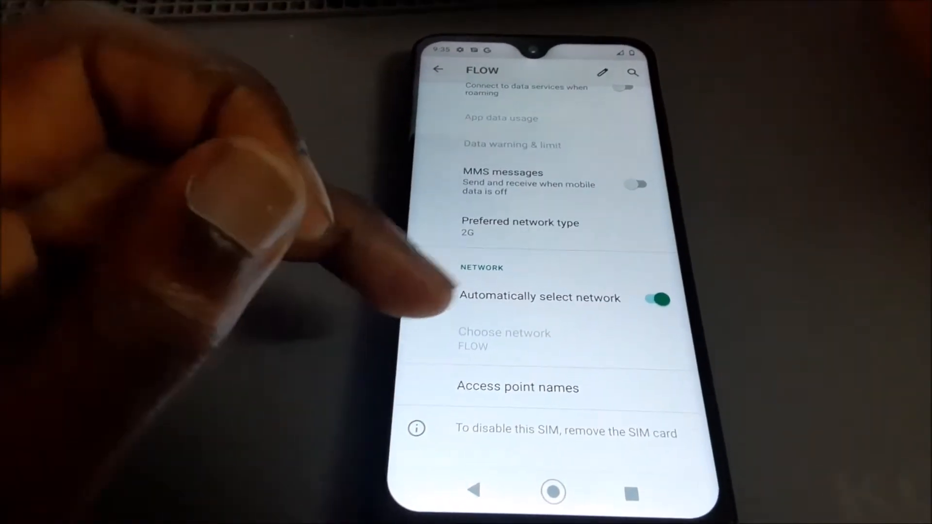
{"action": "left_click", "coordinate": [504, 339]}
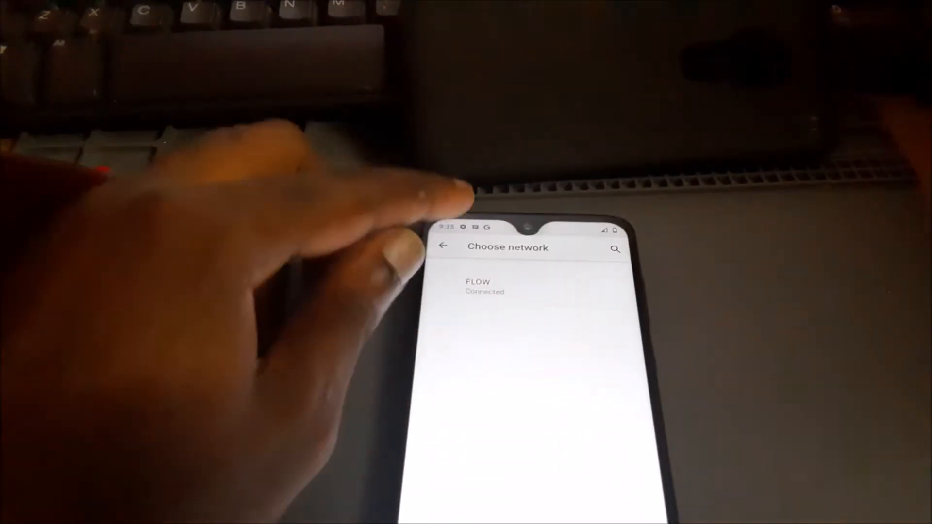
Step: Choose FLOW as the network and return to the main Settings list
{"action": "left_click", "coordinate": [442, 245]}
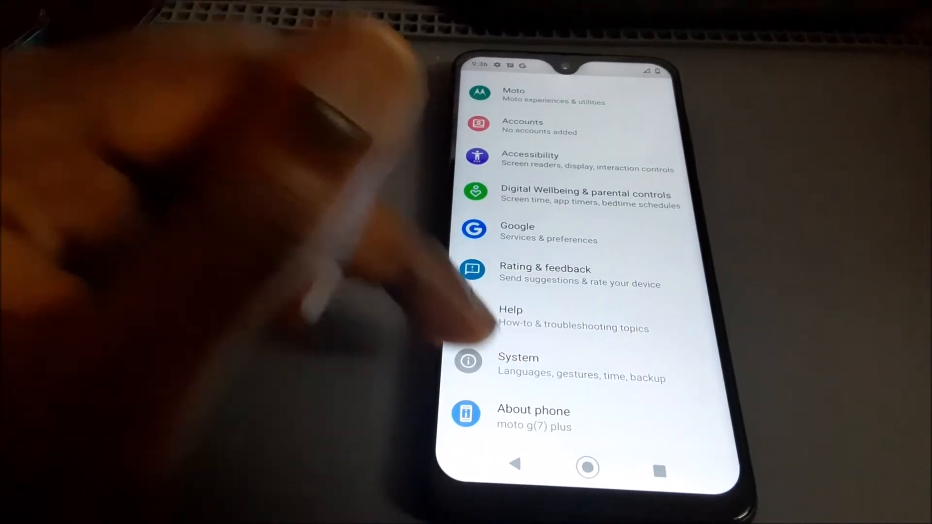
Step: Reach Reset Wi-Fi, mobile & Bluetooth via System > Advanced > Reset options
{"action": "left_click", "coordinate": [517, 366]}
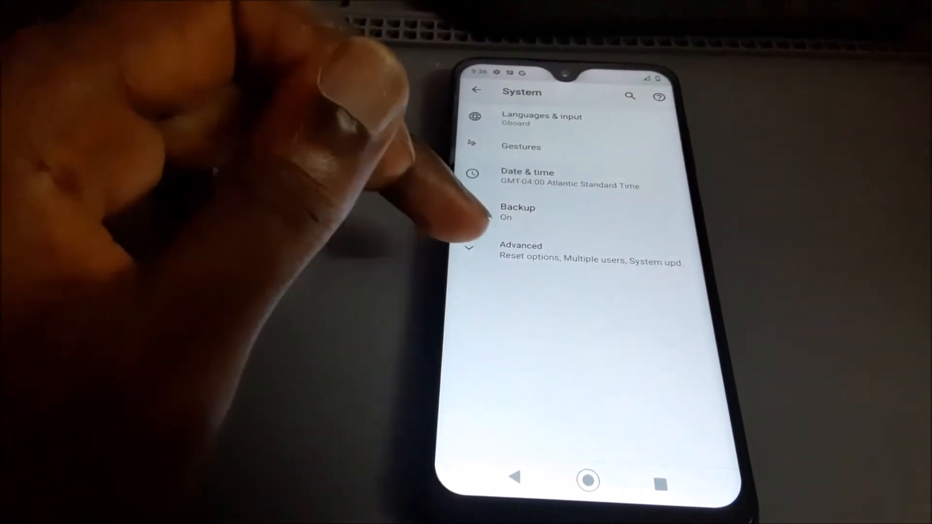
{"action": "left_click", "coordinate": [520, 245]}
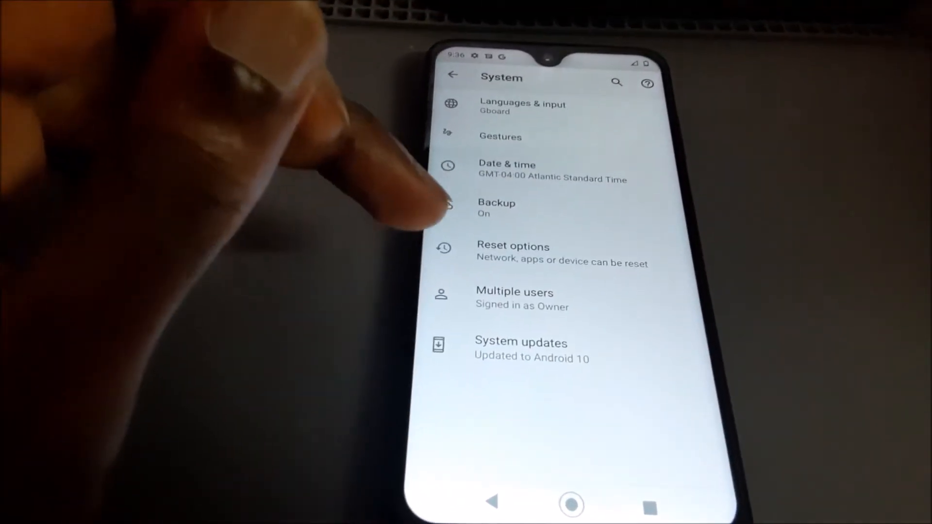
{"action": "left_click", "coordinate": [513, 246]}
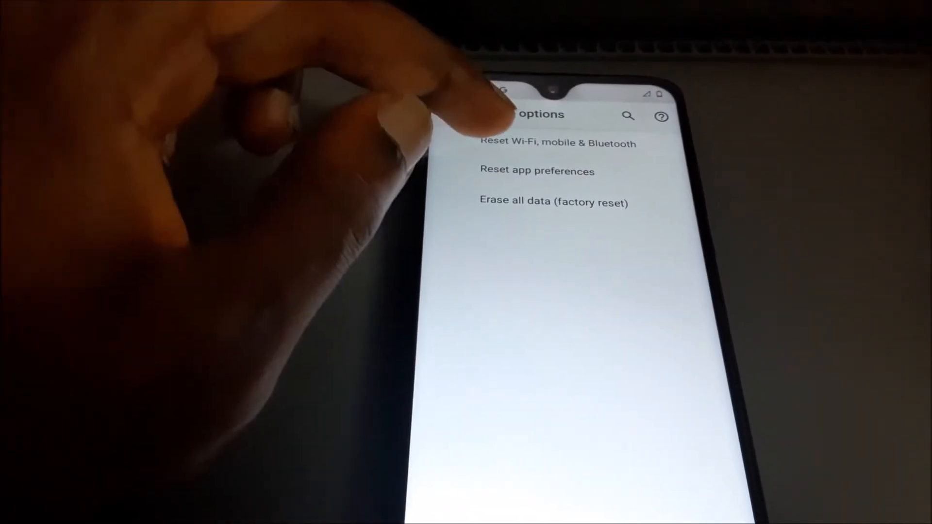
{"action": "left_click", "coordinate": [559, 143]}
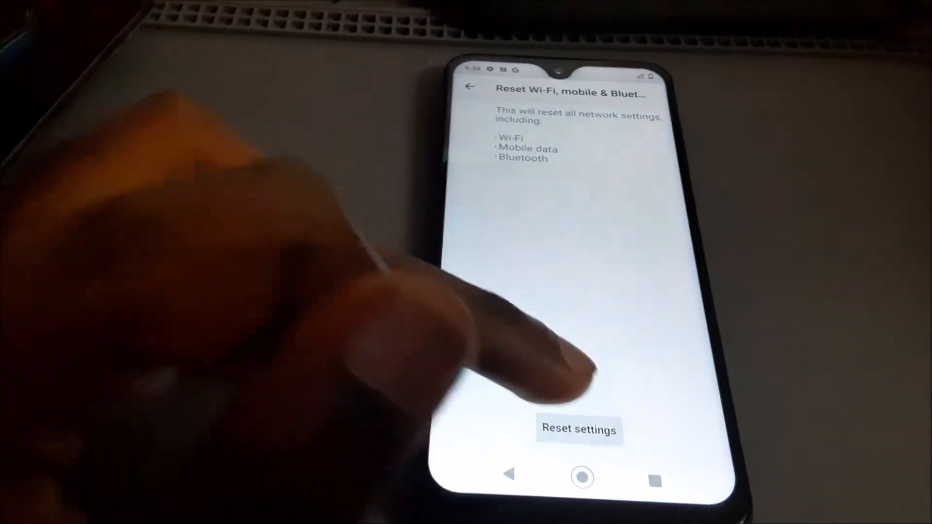
Step: Reset the Wi-Fi, mobile and Bluetooth settings and confirm
{"action": "left_click", "coordinate": [578, 429]}
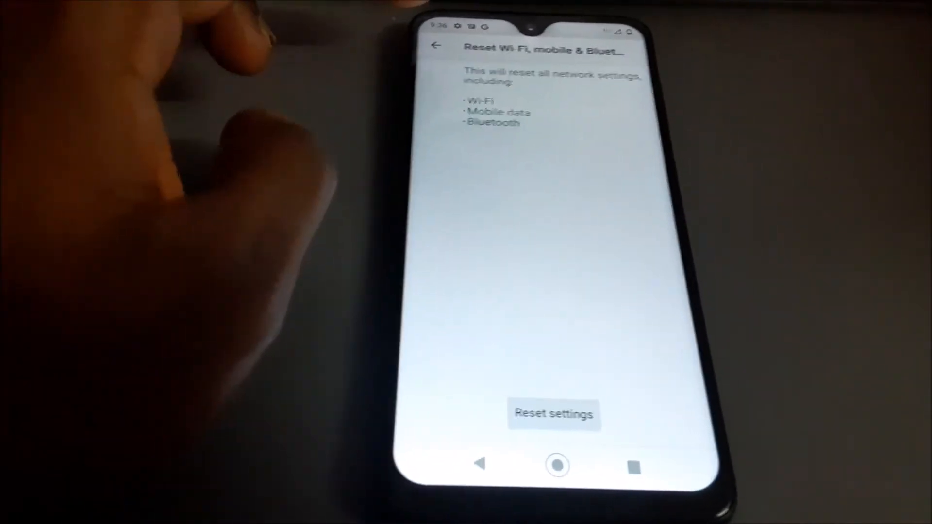
{"action": "left_click", "coordinate": [436, 46]}
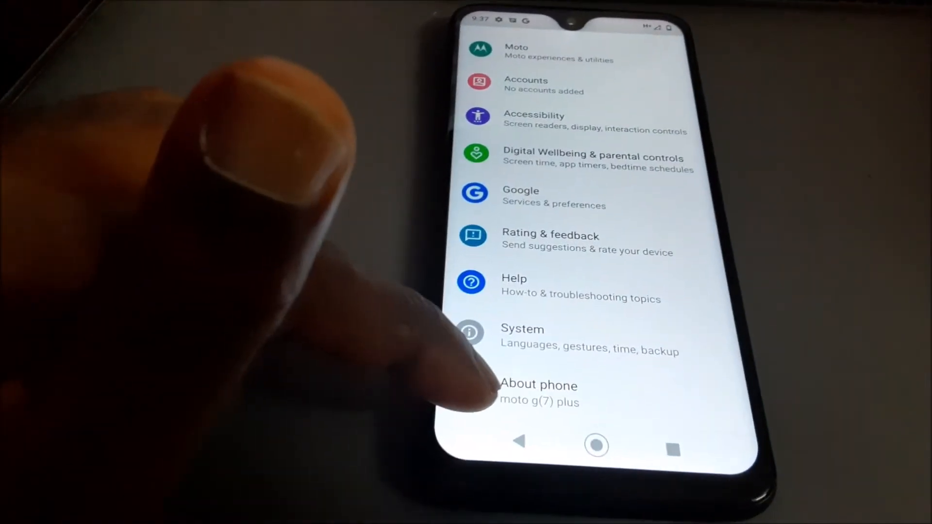
Step: View About phone's Hardware information, then return to About phone
{"action": "left_click", "coordinate": [538, 392]}
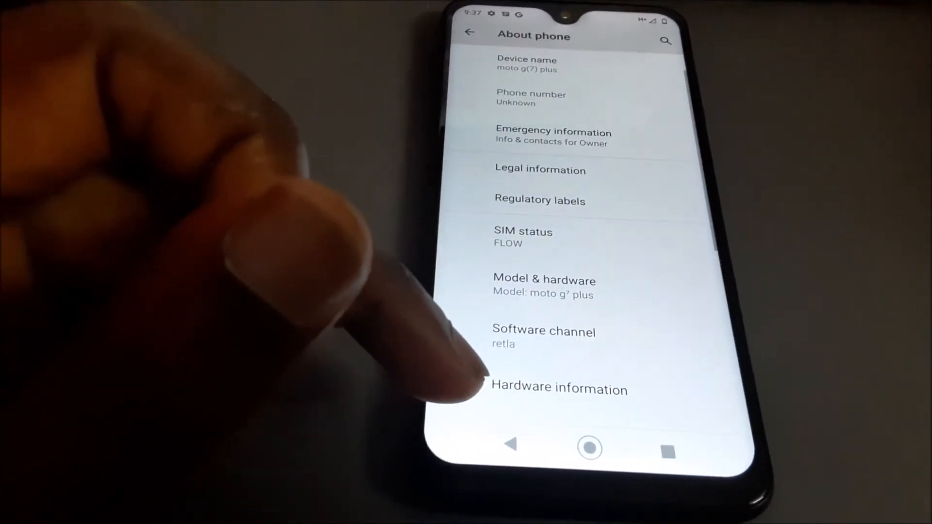
{"action": "left_click", "coordinate": [558, 388]}
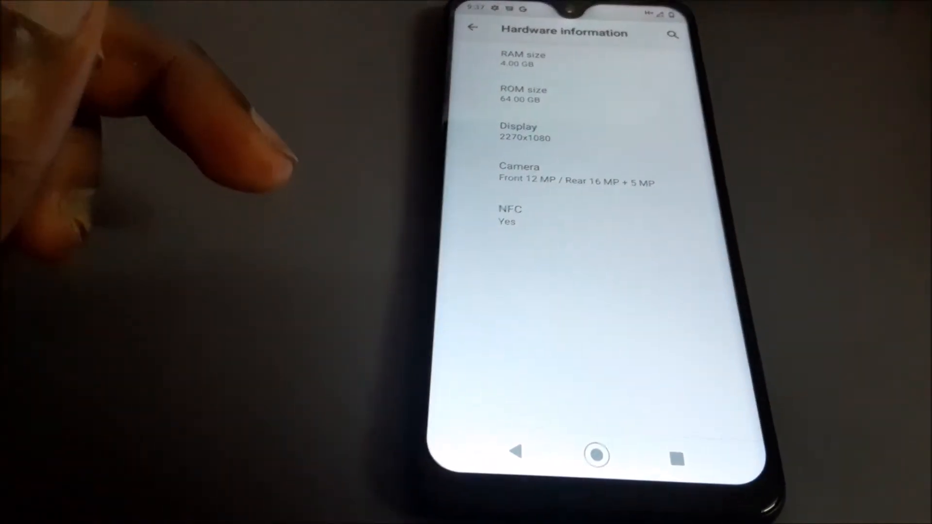
{"action": "left_click", "coordinate": [472, 27]}
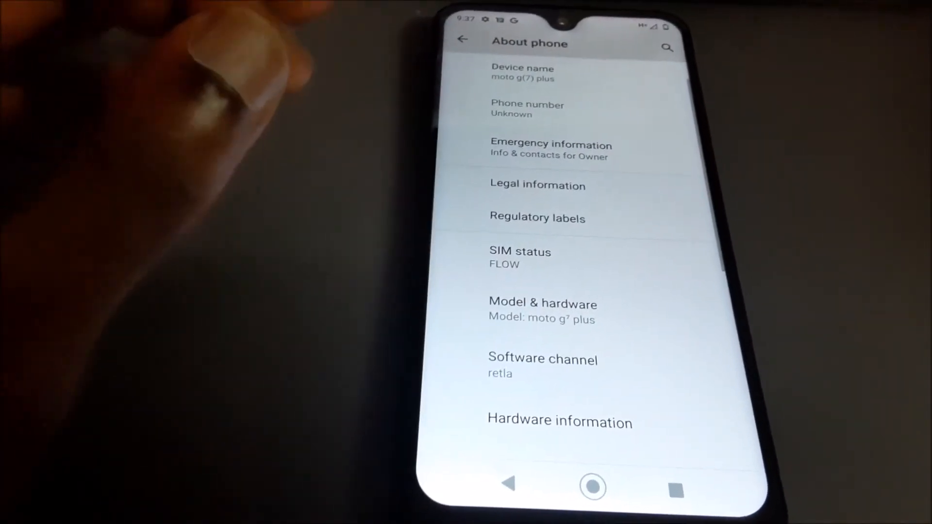
{"action": "scroll", "scroll_direction": "down", "scroll_amount": 3}
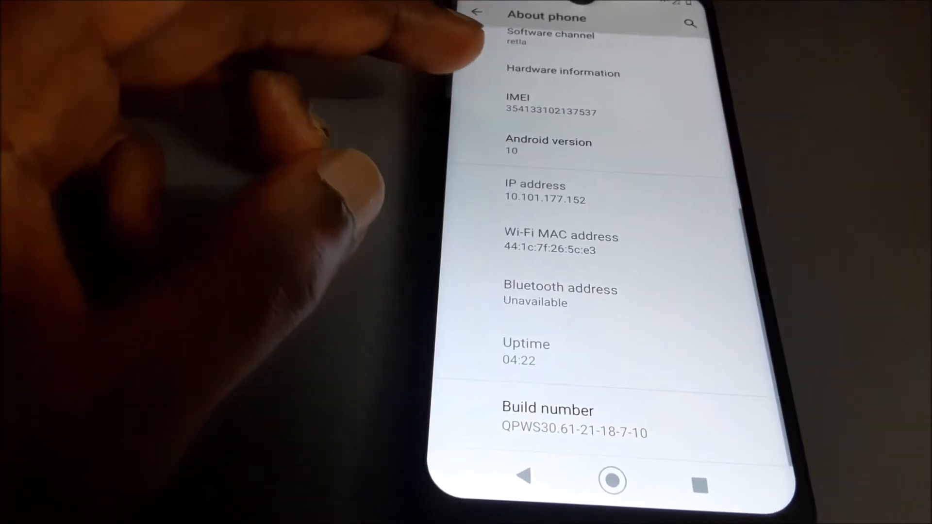
{"action": "scroll", "scroll_direction": "down", "scroll_amount": 3}
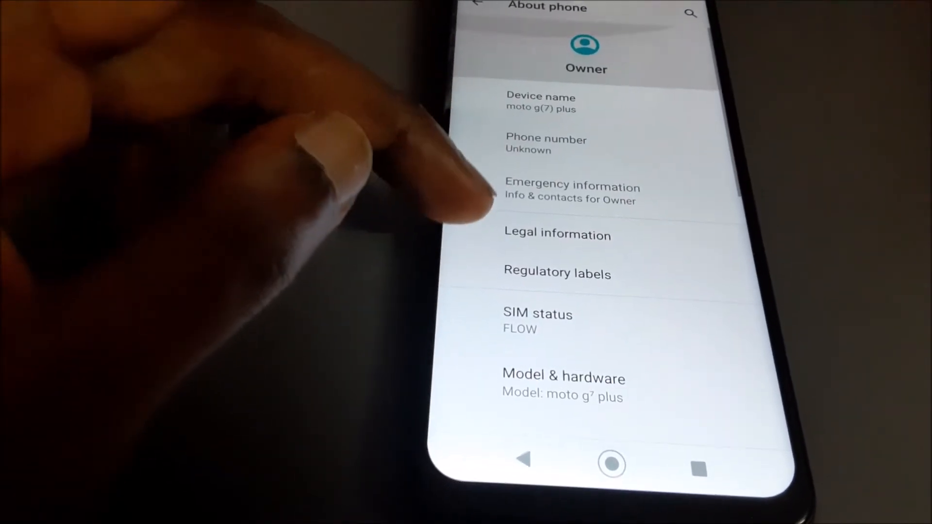
{"action": "left_click", "coordinate": [558, 235]}
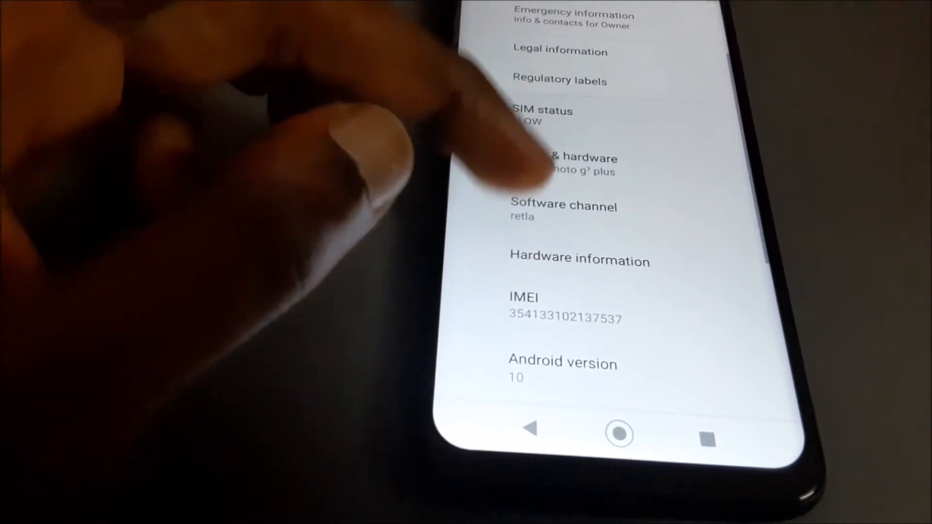
{"action": "scroll", "scroll_direction": "down", "scroll_amount": 3}
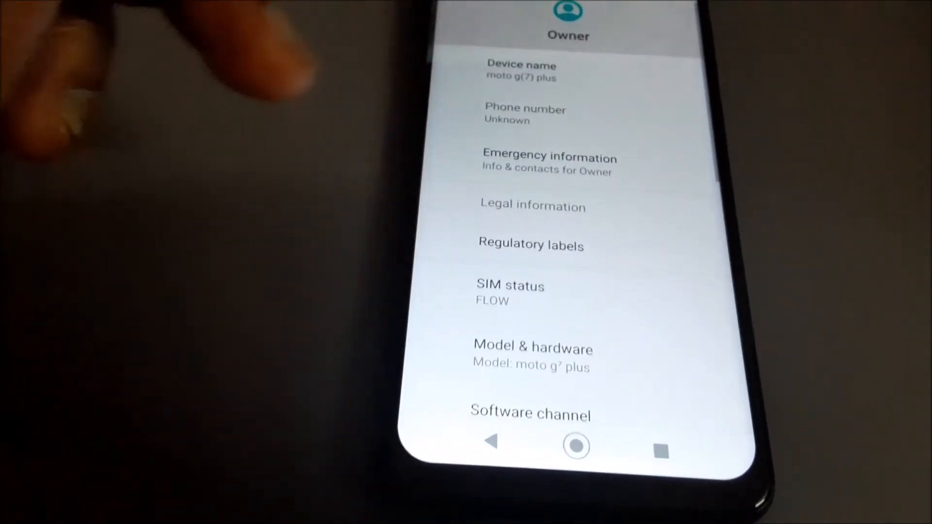
{"action": "left_click", "coordinate": [509, 292]}
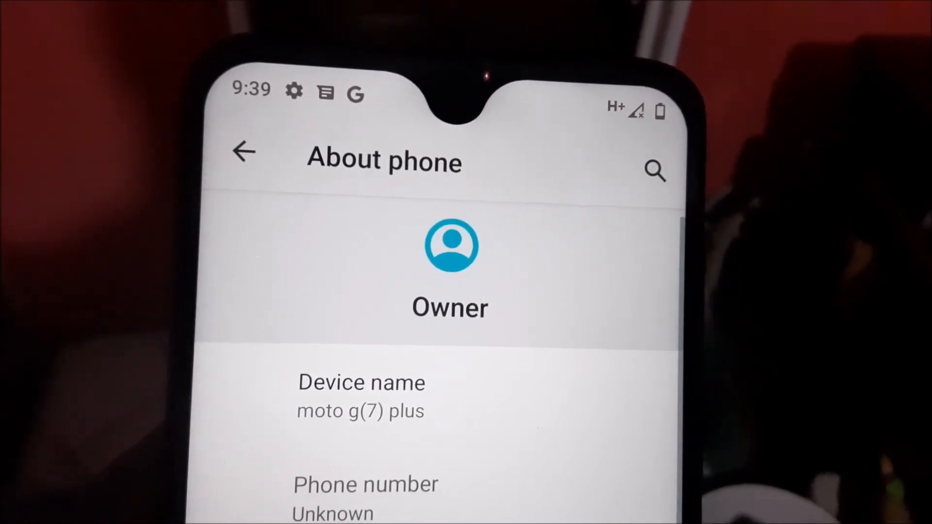
{"action": "scroll", "scroll_direction": "down", "scroll_amount": 3}
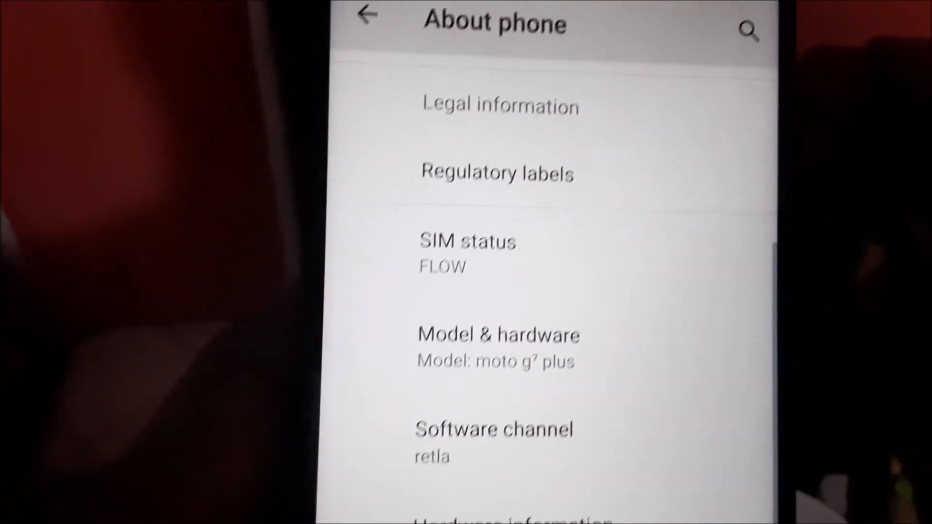
{"action": "scroll", "scroll_direction": "down", "scroll_amount": 3}
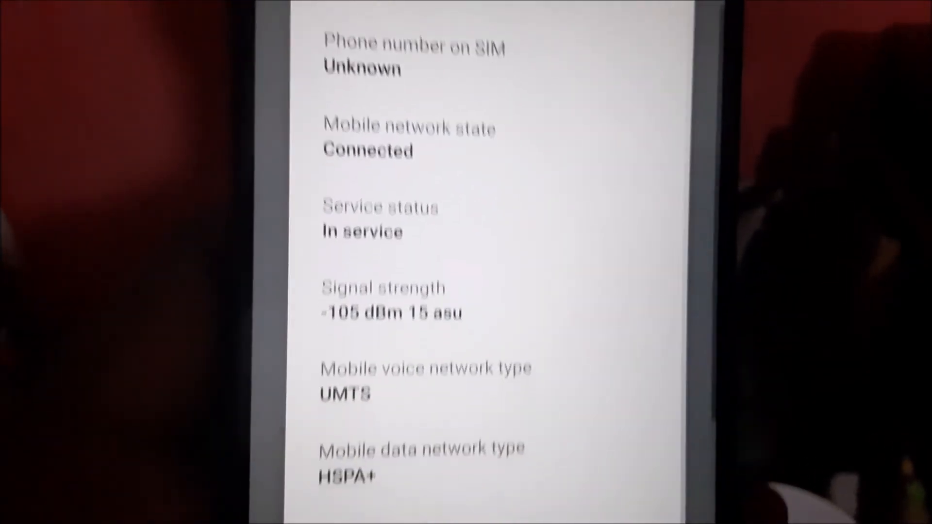
{"action": "left_click", "coordinate": [429, 24]}
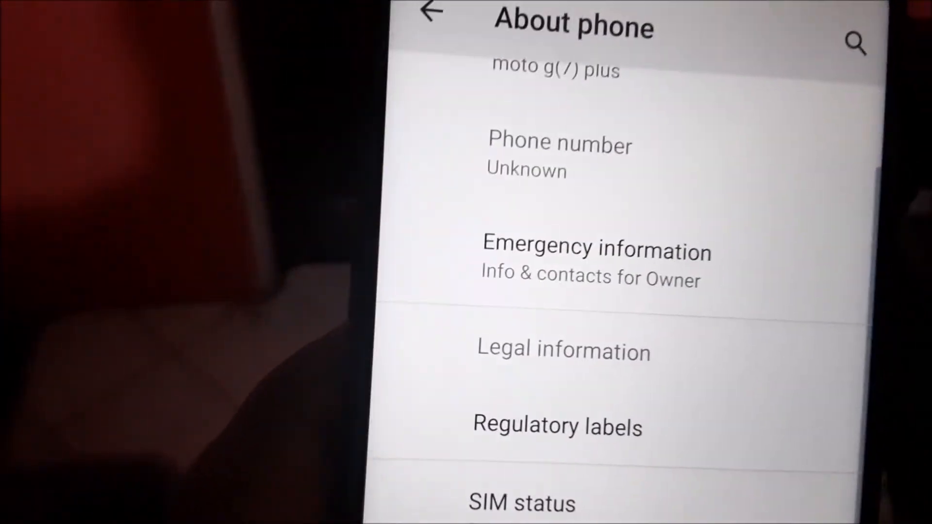